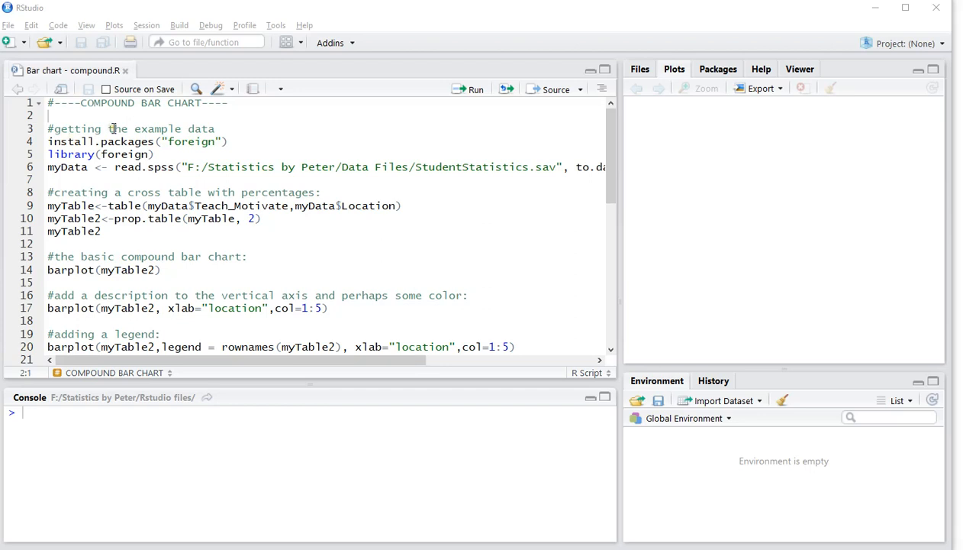
mouse_move(95, 147)
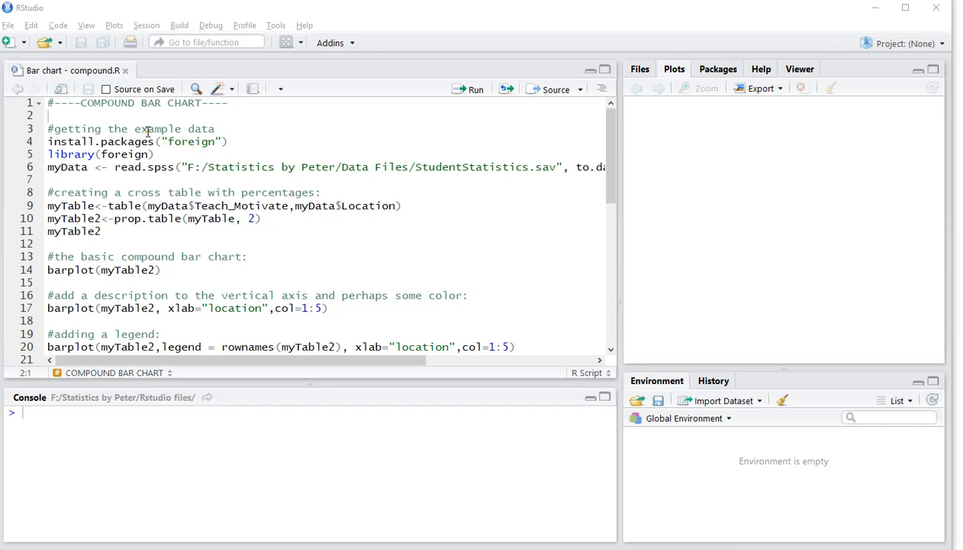
Step: Load the foreign package and read the StudentStatistics SPSS file into myData
scroll("down", 3)
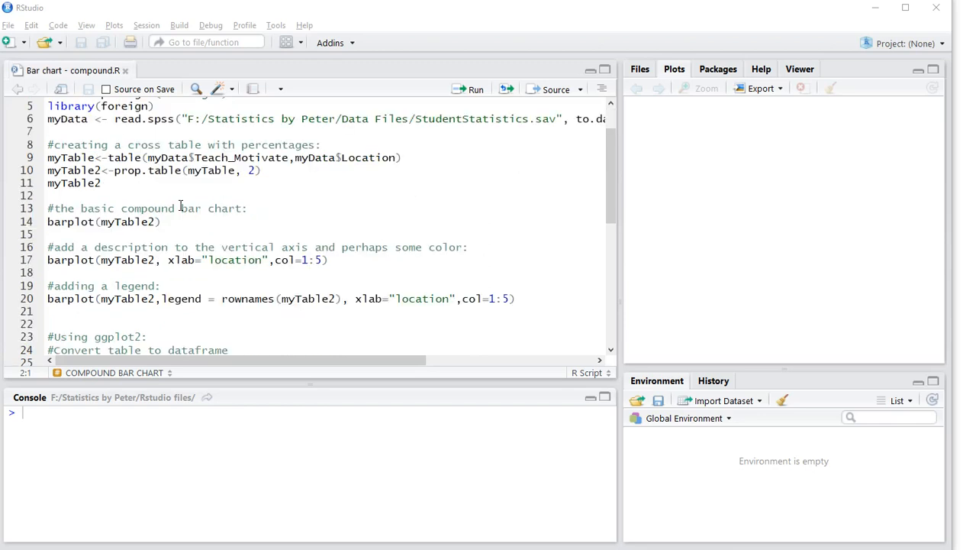
scroll("down", 3)
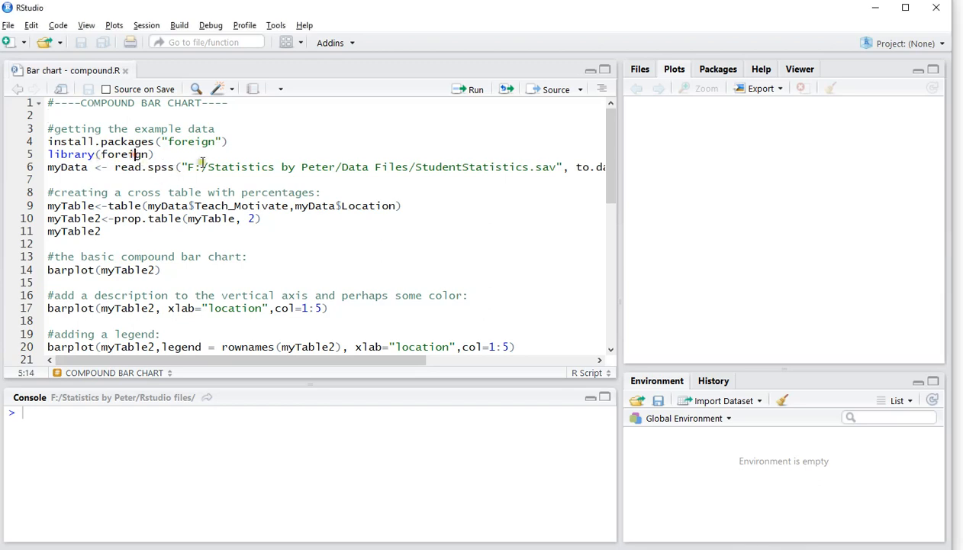
key("Ctrl+Enter")
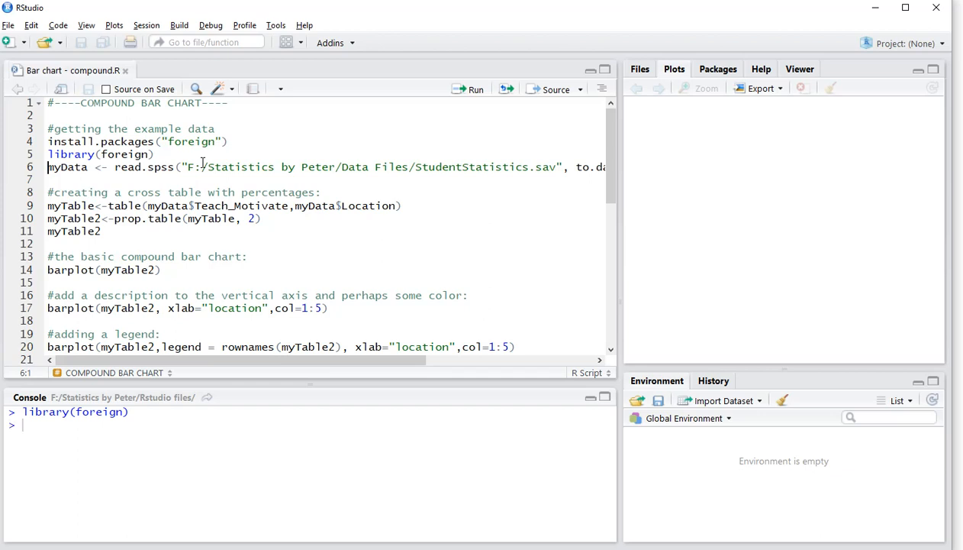
left_click(477, 88)
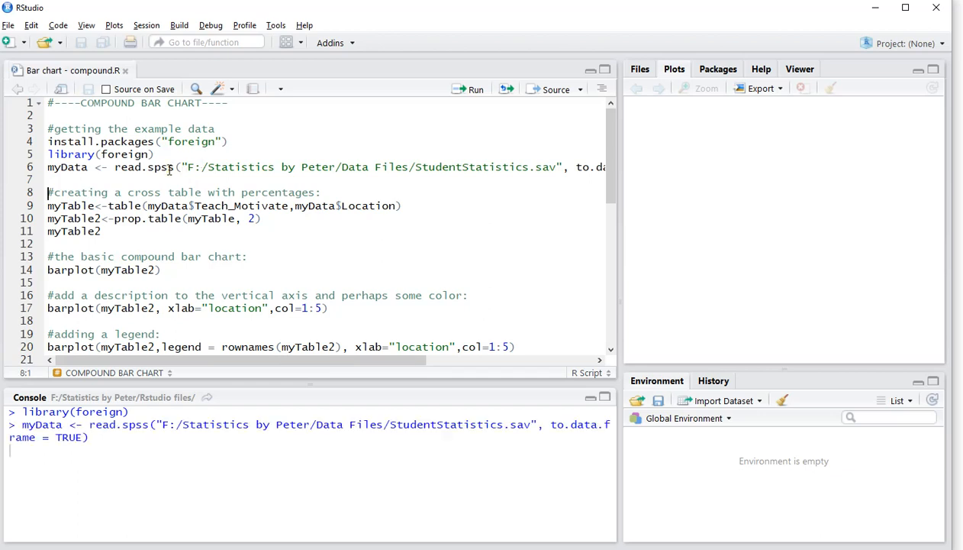
key("enter")
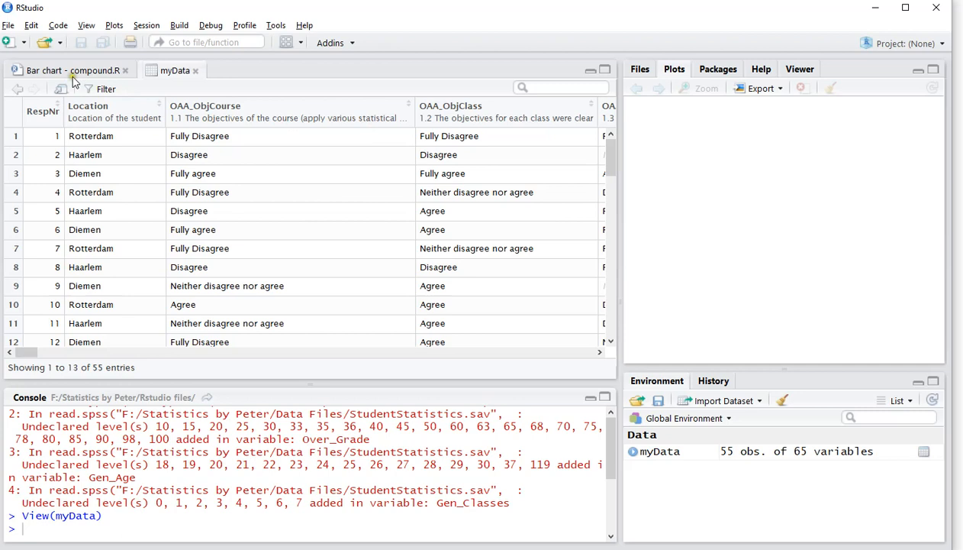
mouse_move(122, 117)
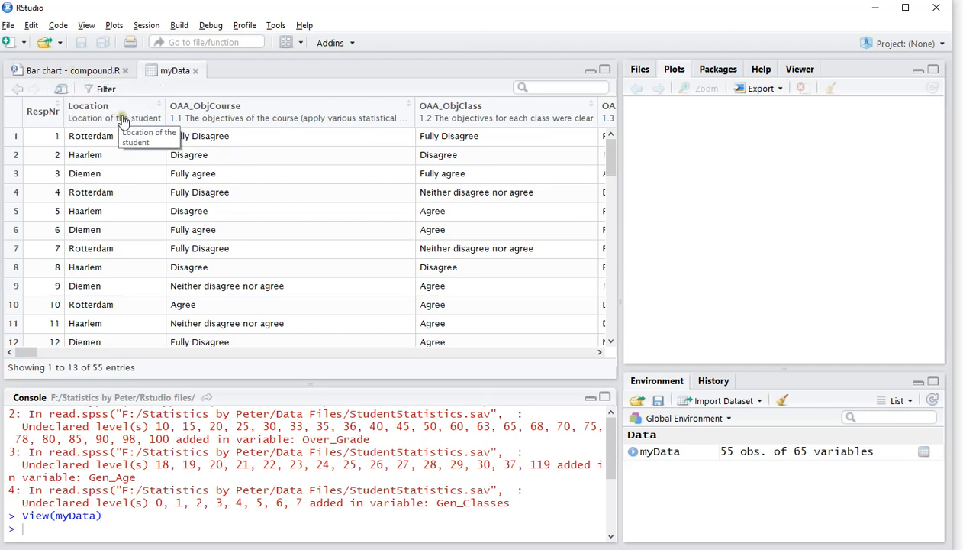
mouse_move(484, 354)
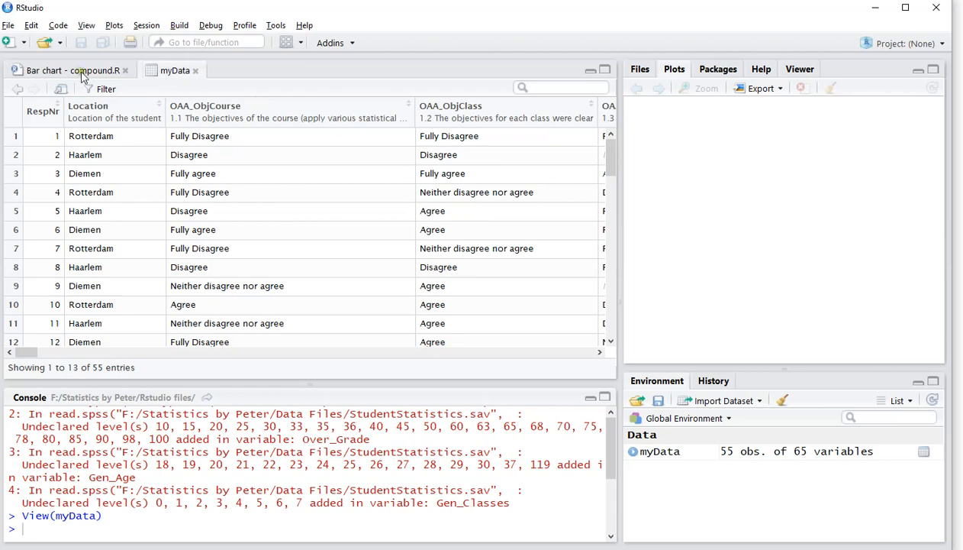
Step: Return to the compound.R script holding the cross-table code
left_click(73, 70)
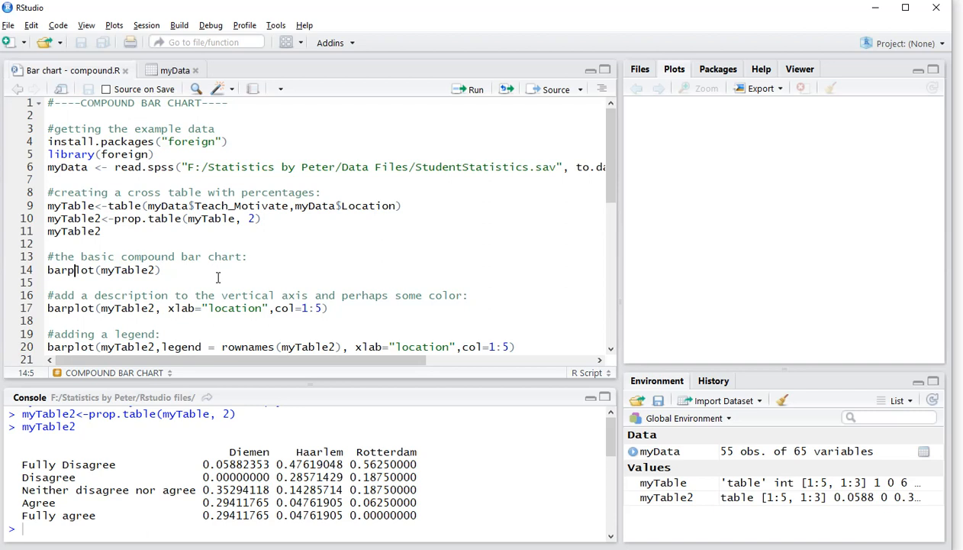
Step: Run barplot(myTable2) to draw the grey stacked bars for Diemen, Haarlem and Rotterdam
left_click(475, 88)
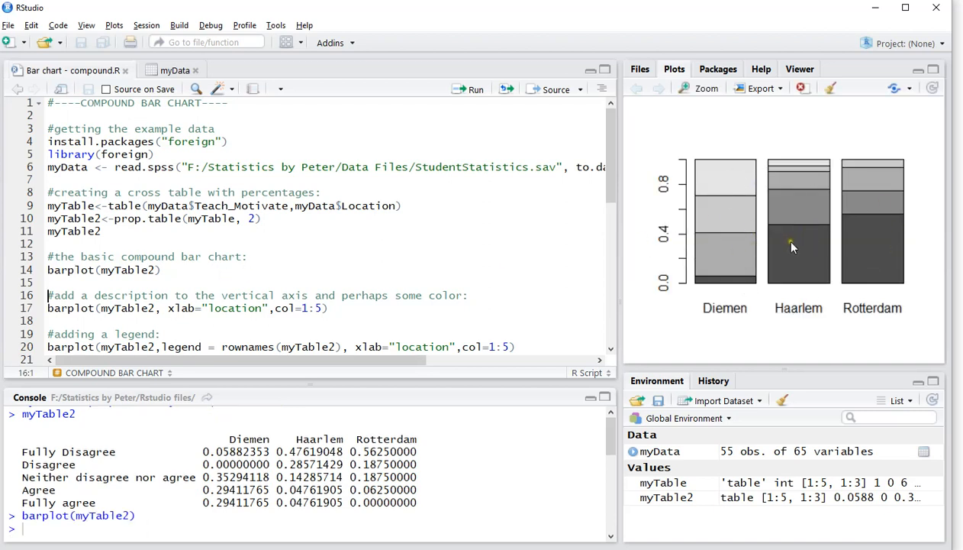
mouse_move(772, 251)
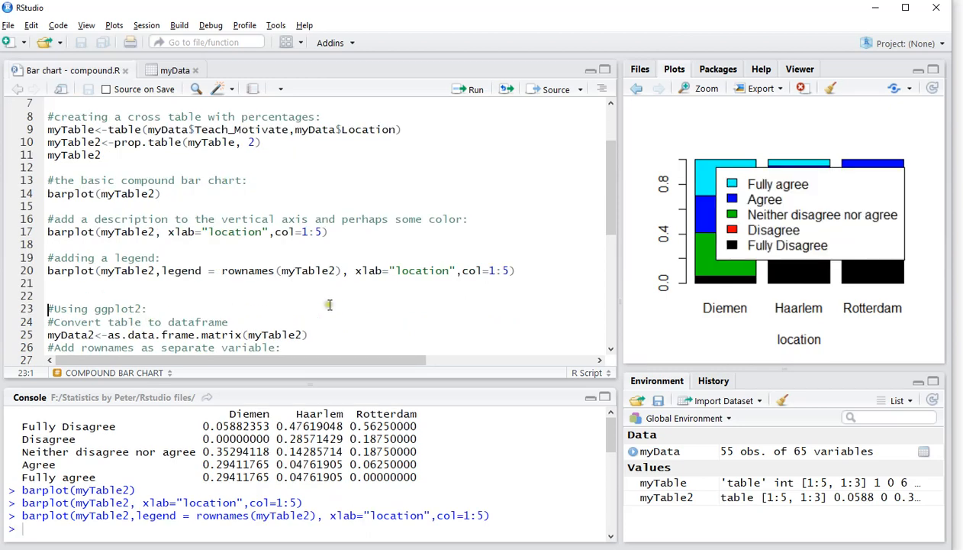
mouse_move(813, 254)
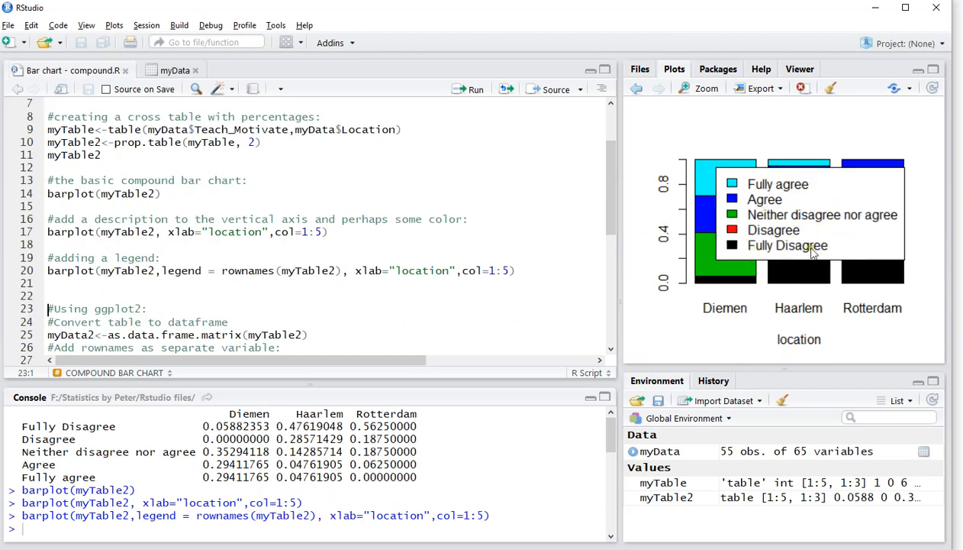
mouse_move(803, 232)
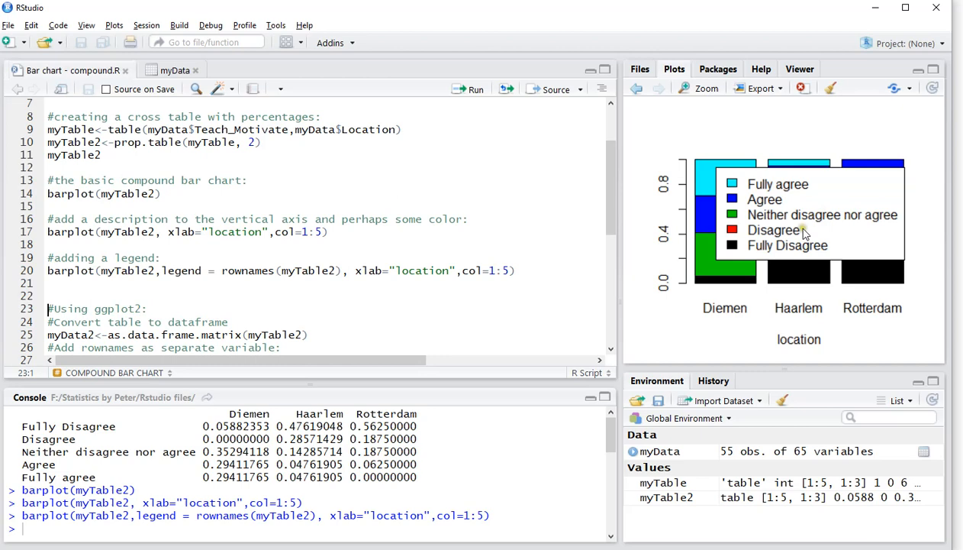
mouse_move(748, 243)
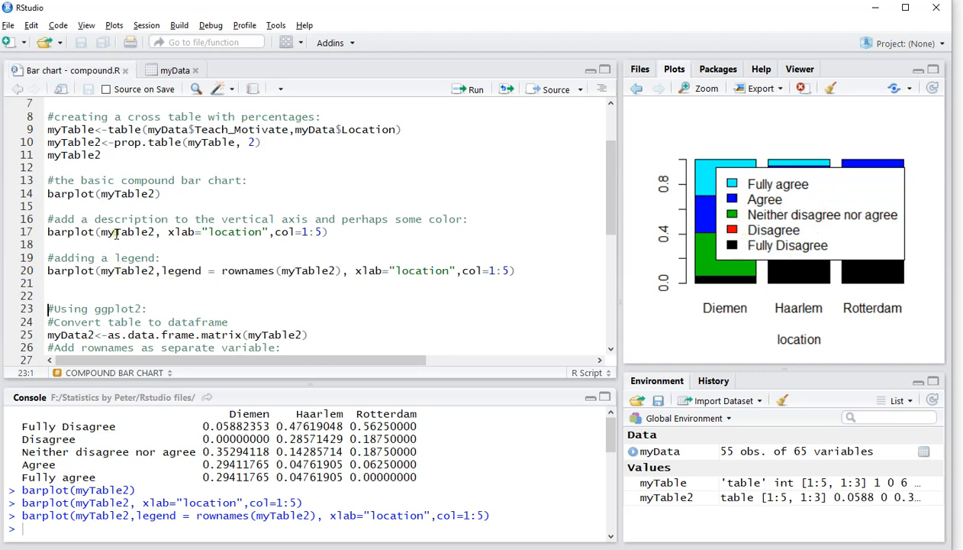
mouse_move(751, 232)
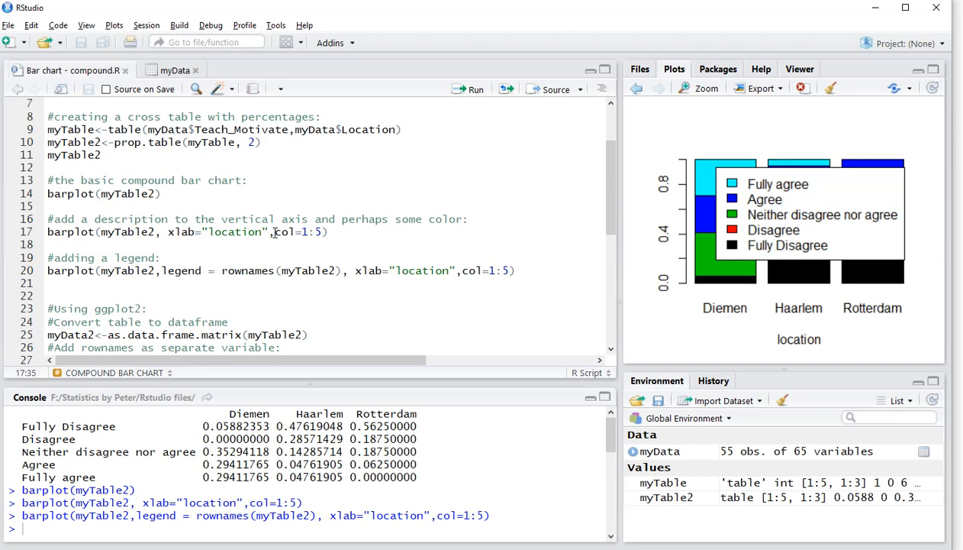
mouse_move(894, 245)
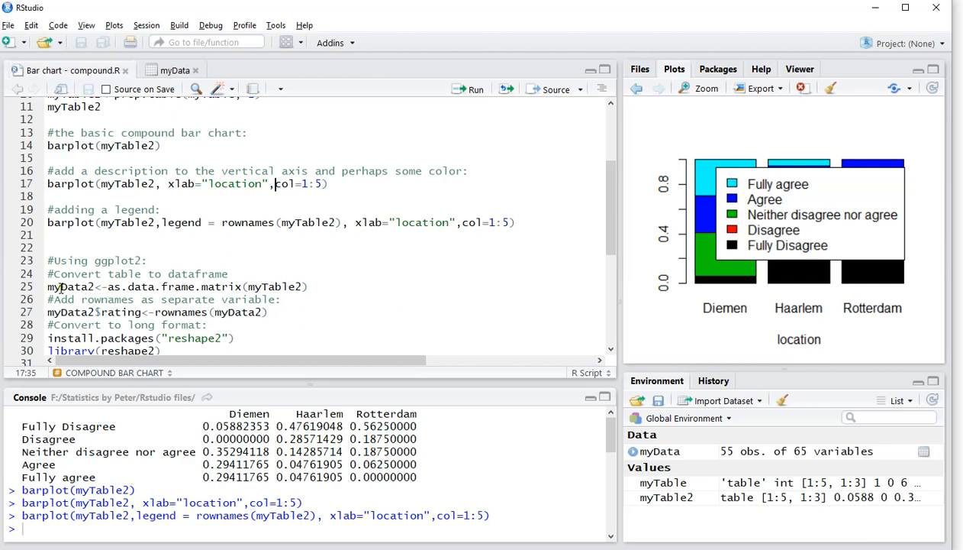
Step: Create myData2 with as.data.frame.matrix(myTable2) and view it from the Environment pane
left_click(156, 287)
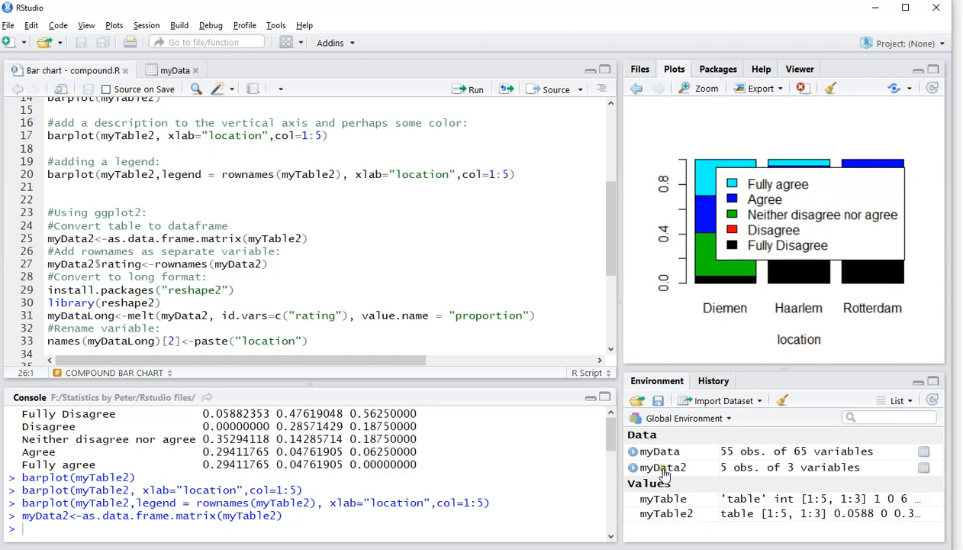
left_click(663, 467)
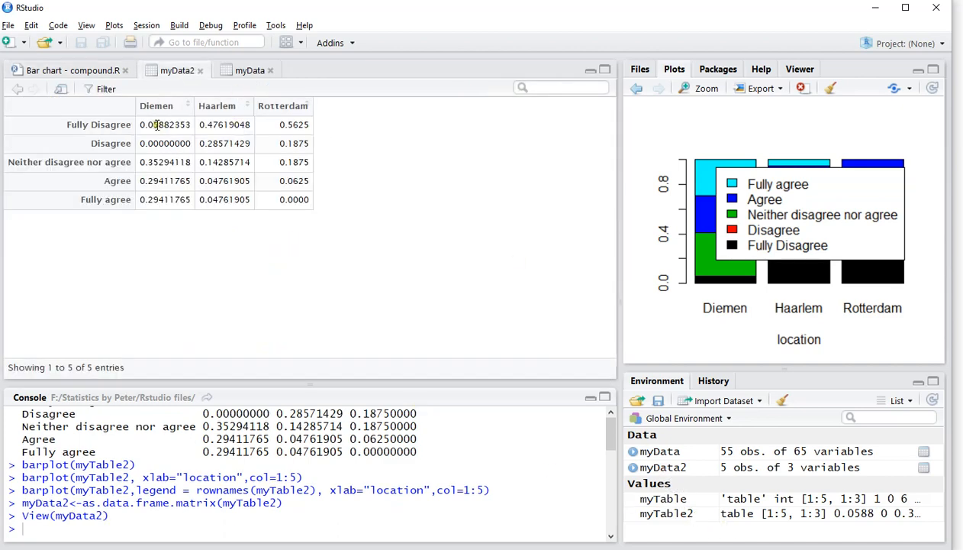
mouse_move(92, 180)
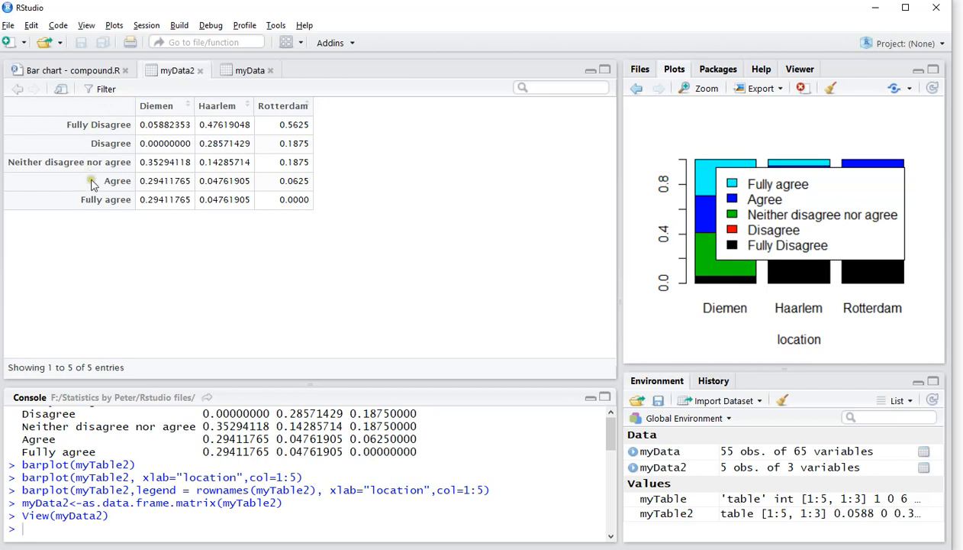
mouse_move(100, 197)
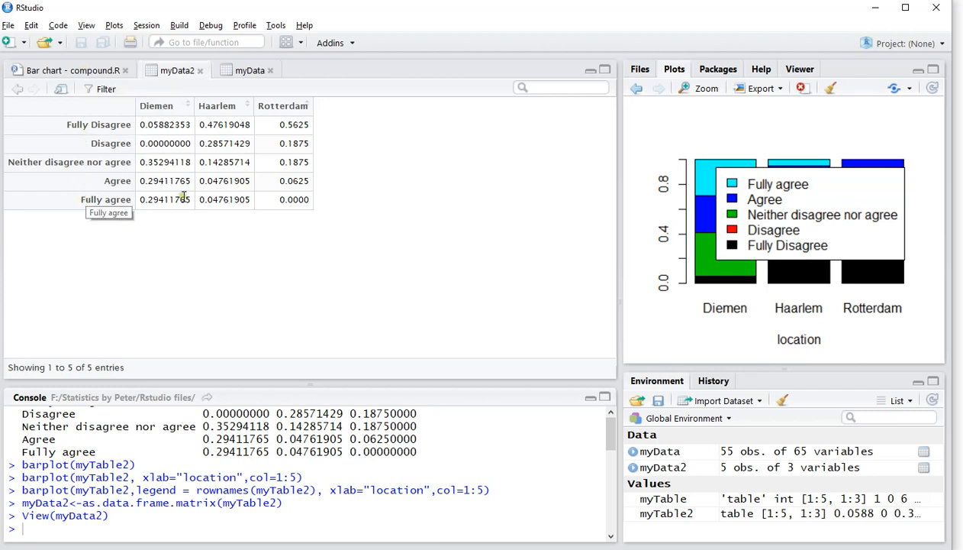
Step: Back in the script, select the line adding row names as the rating column
left_click(69, 70)
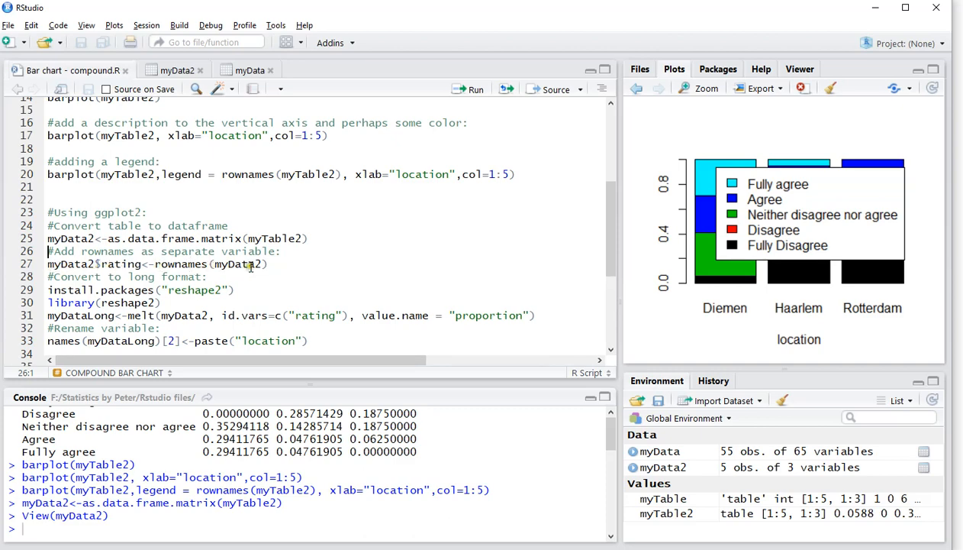
left_click(165, 263)
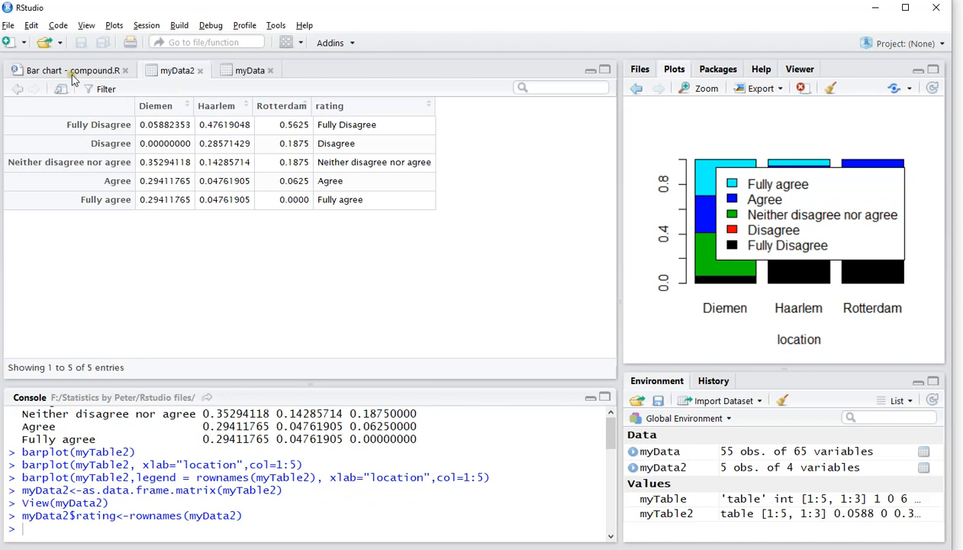
Step: Return to the script where the reshape2 conversion code follows
left_click(68, 71)
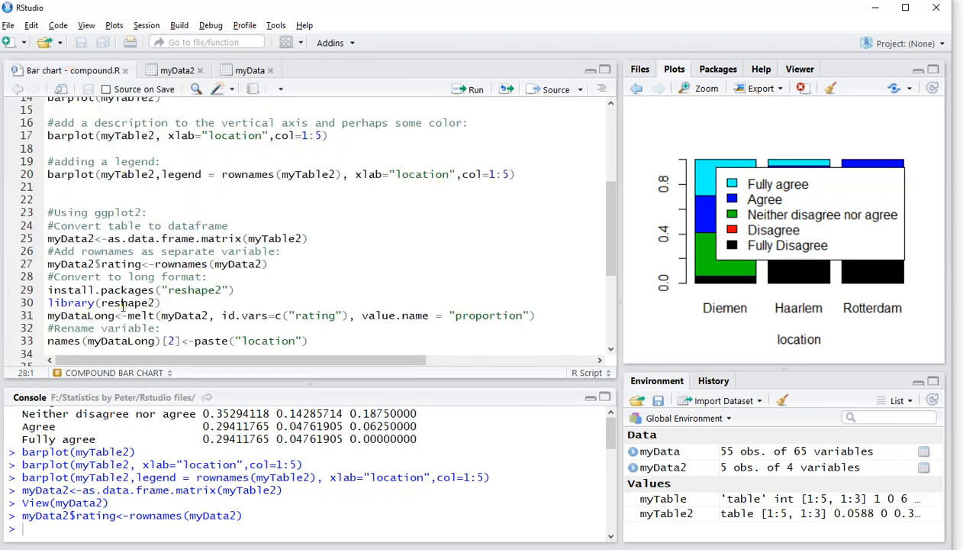
Step: Load reshape2 and melt myData2 into the 15-row long table myDataLong
left_click(122, 303)
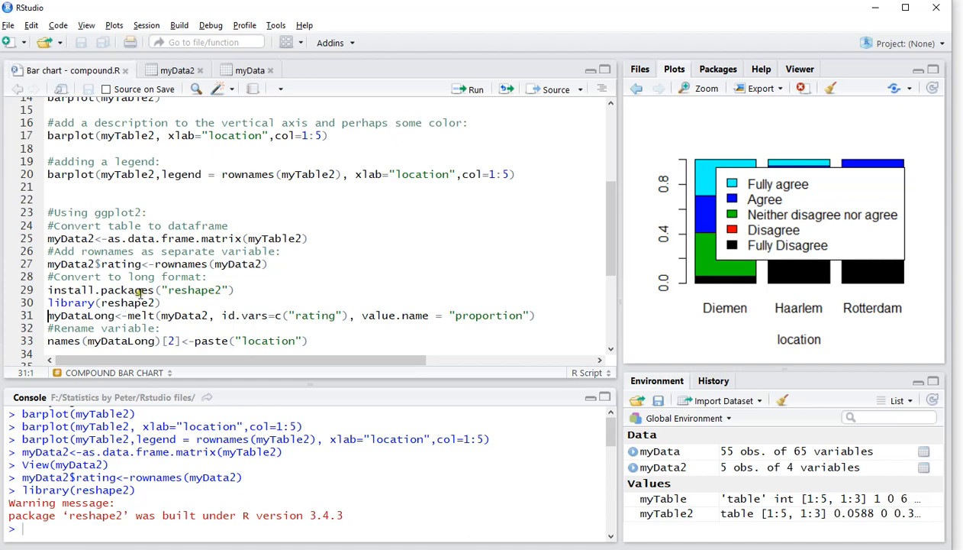
scroll("down", 3)
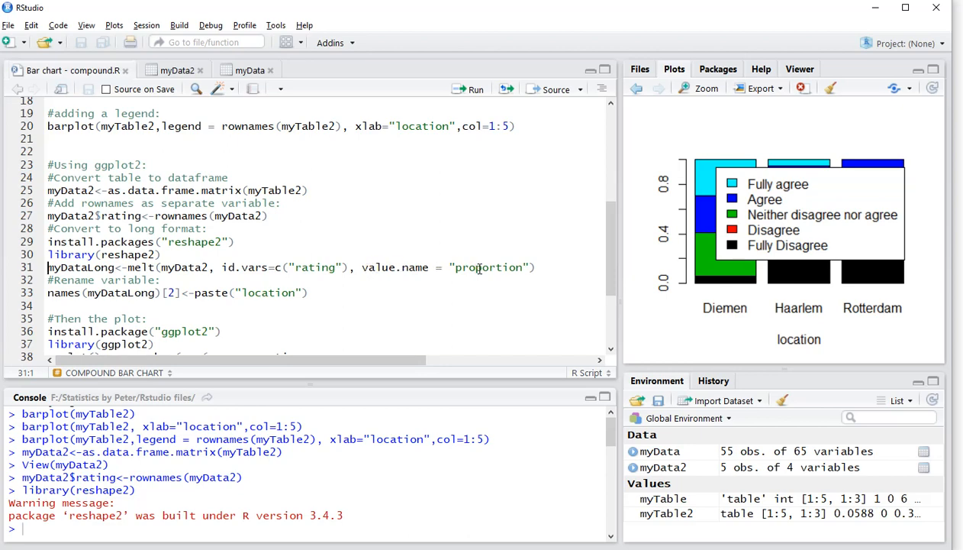
left_click(534, 267)
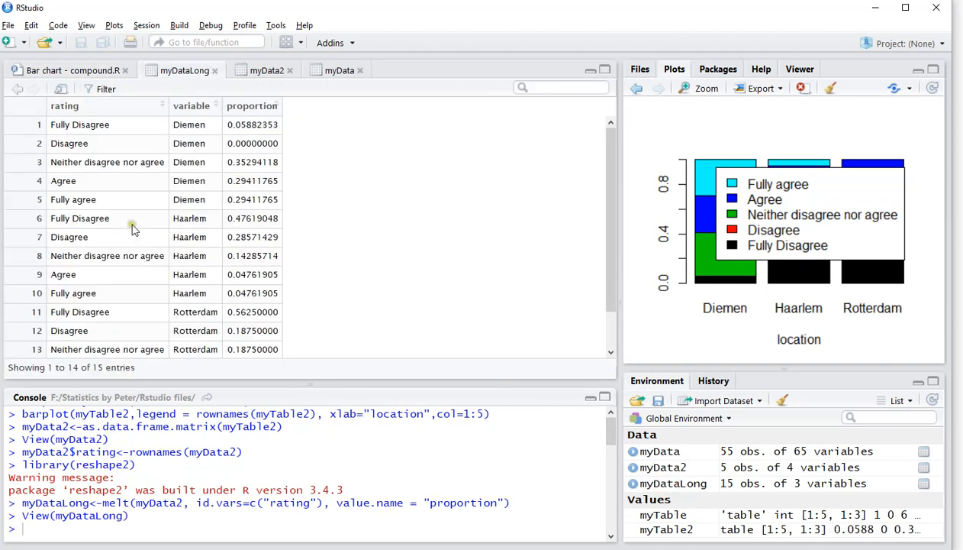
mouse_move(89, 180)
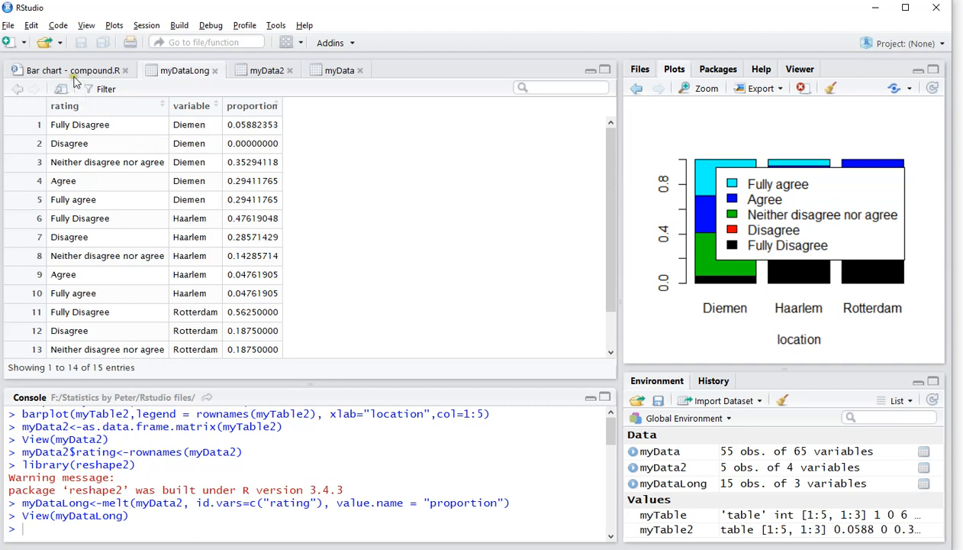
Step: Run names(myDataLong)[2]<-paste("location") and check the renamed column in the viewer
left_click(68, 70)
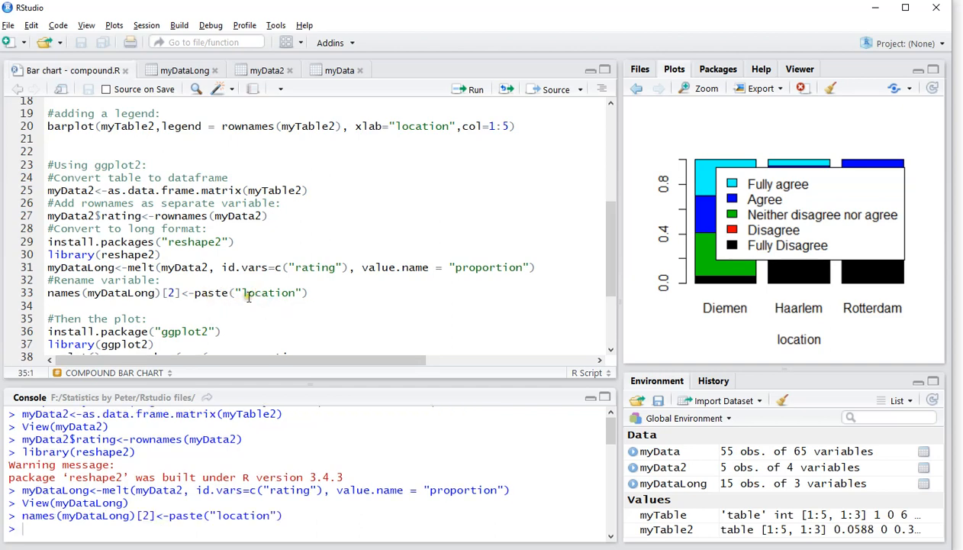
left_click(184, 70)
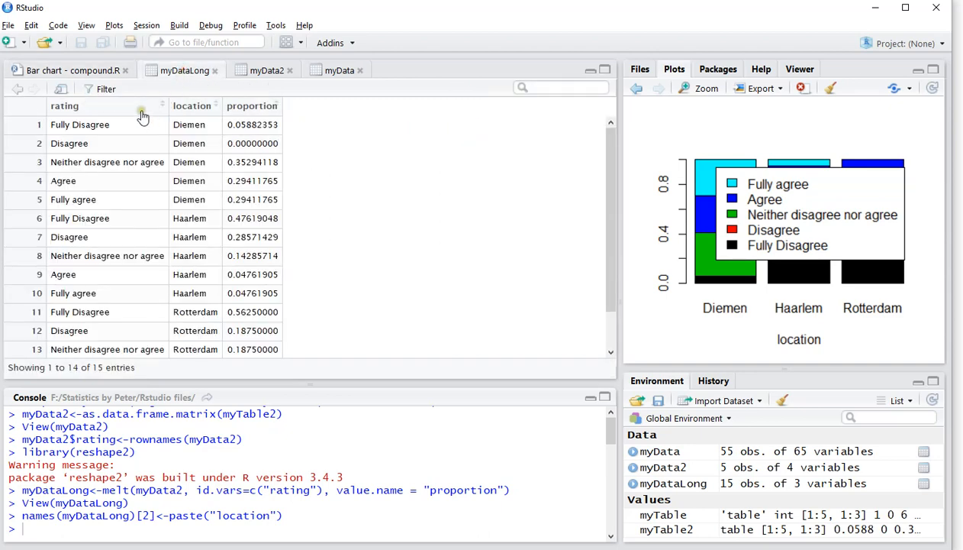
mouse_move(246, 110)
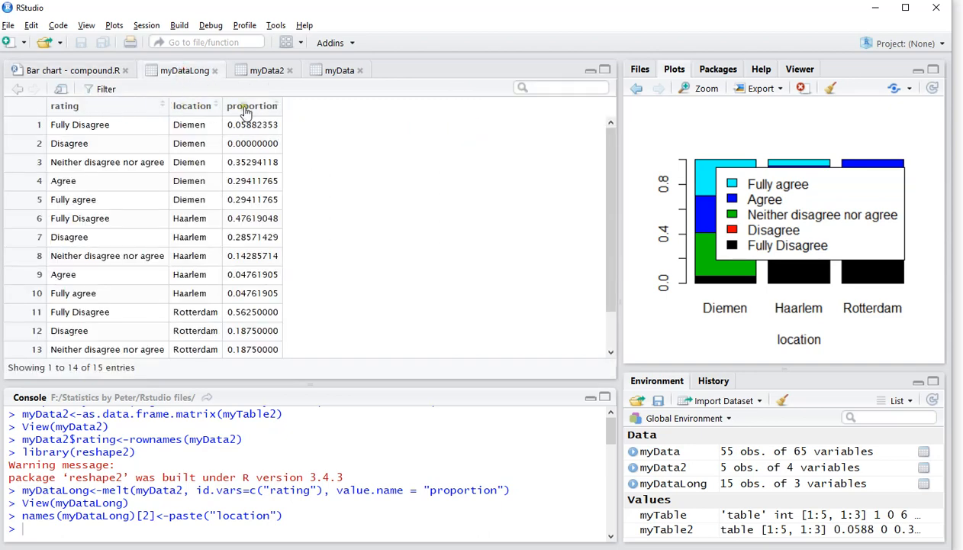
left_click(69, 71)
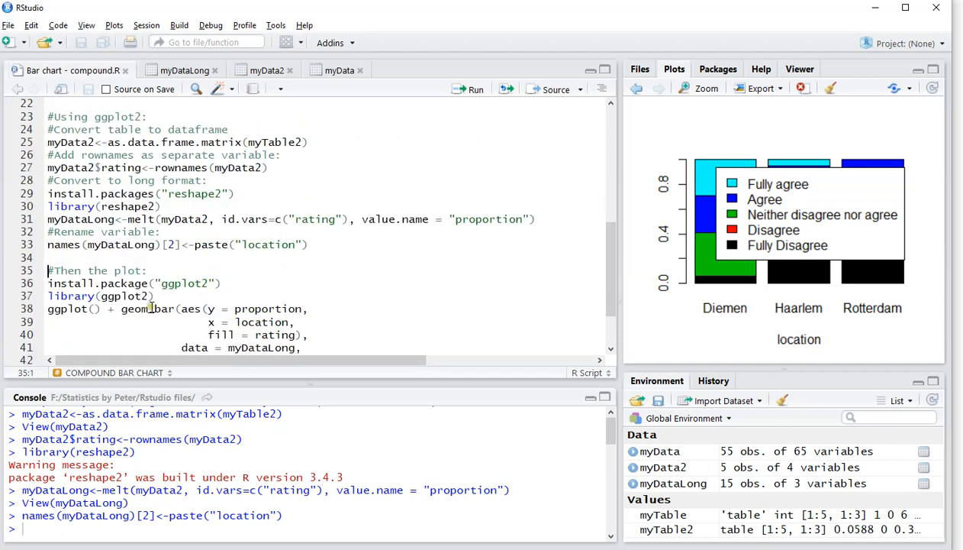
Step: Load ggplot2 and run the geom_bar block for proportion per location filled by rating
left_click(128, 296)
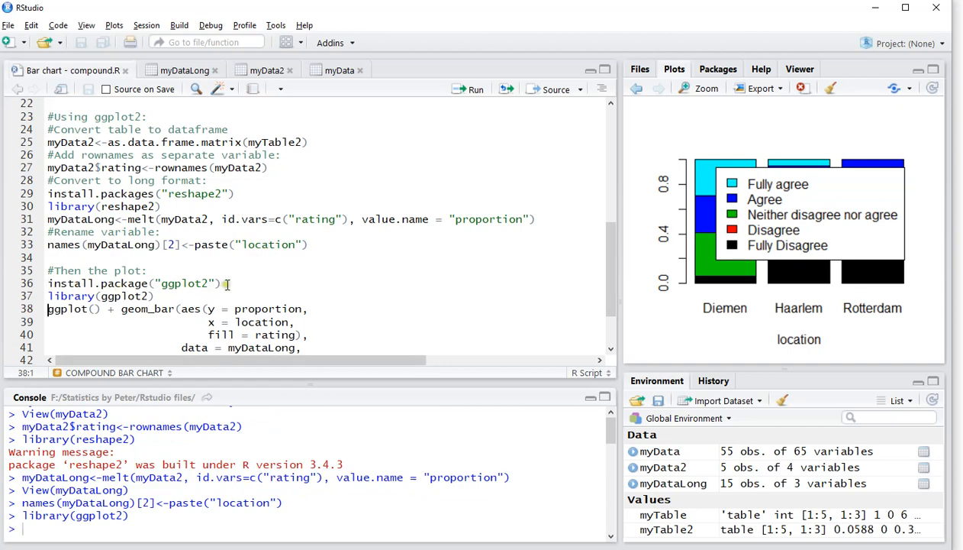
scroll("down", 3)
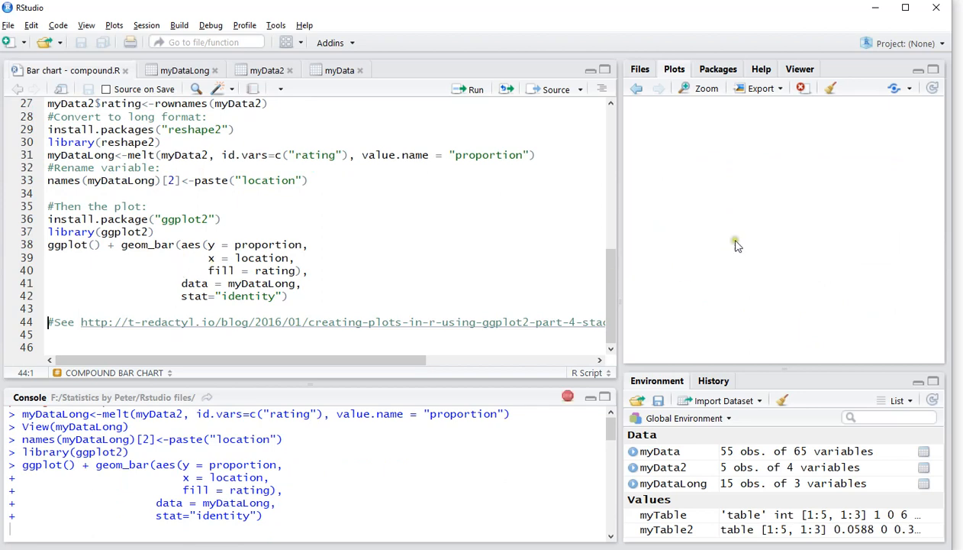
left_click(475, 89)
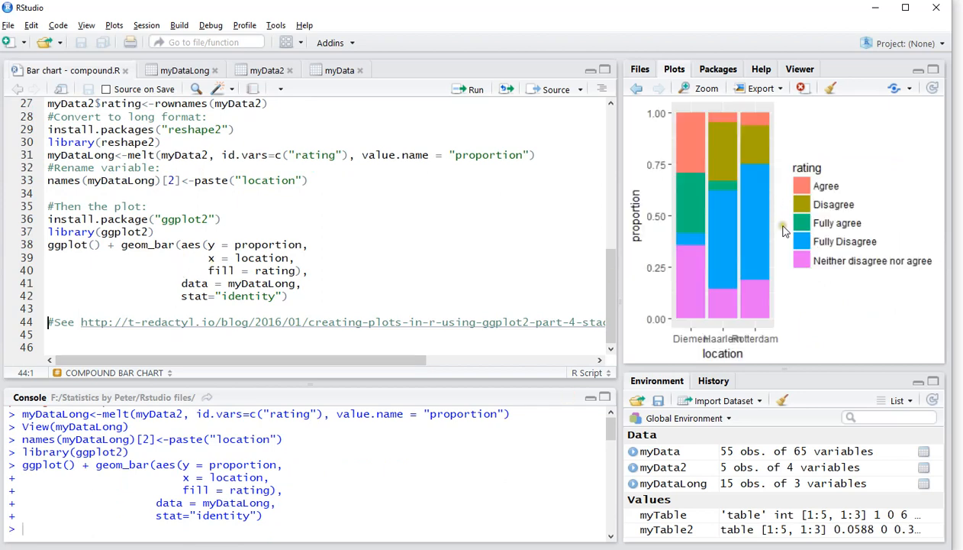
mouse_move(811, 183)
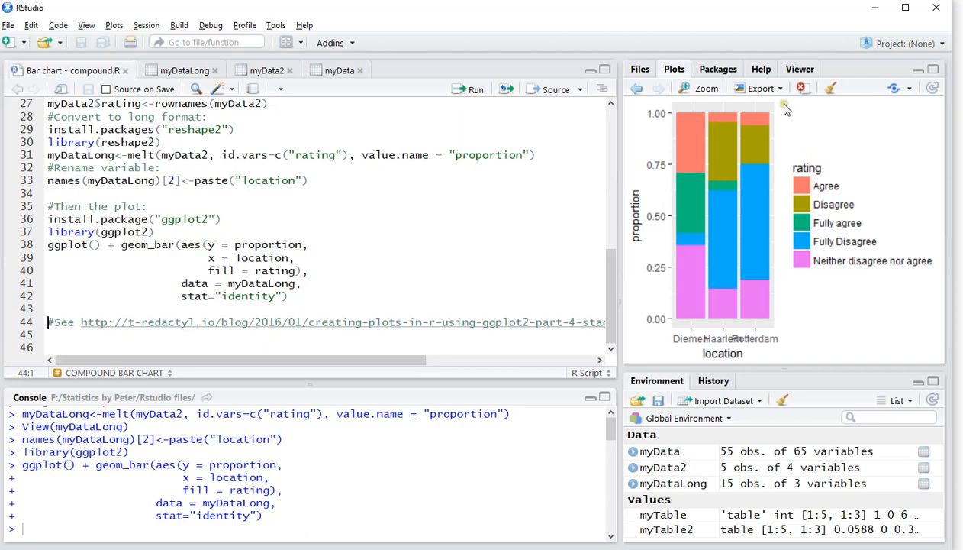
left_click(705, 87)
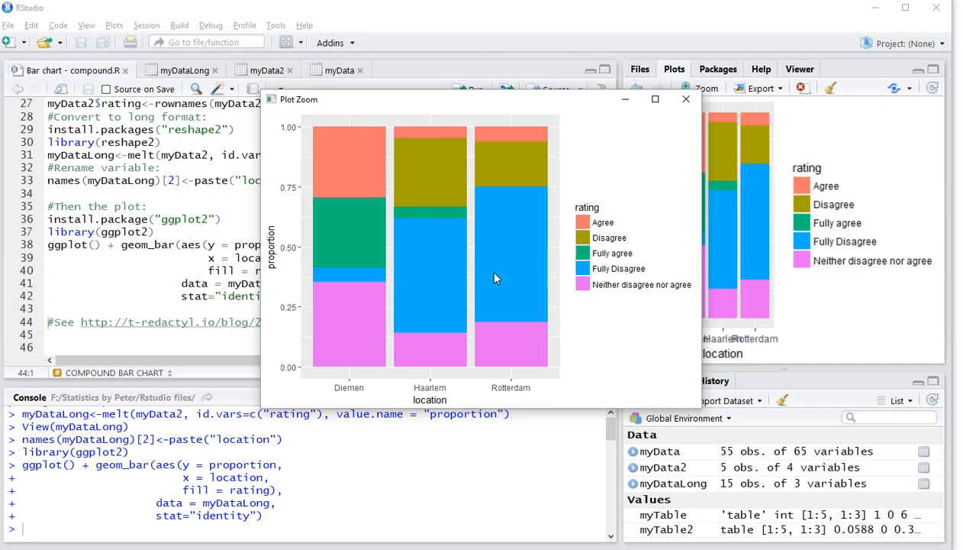
mouse_move(602, 232)
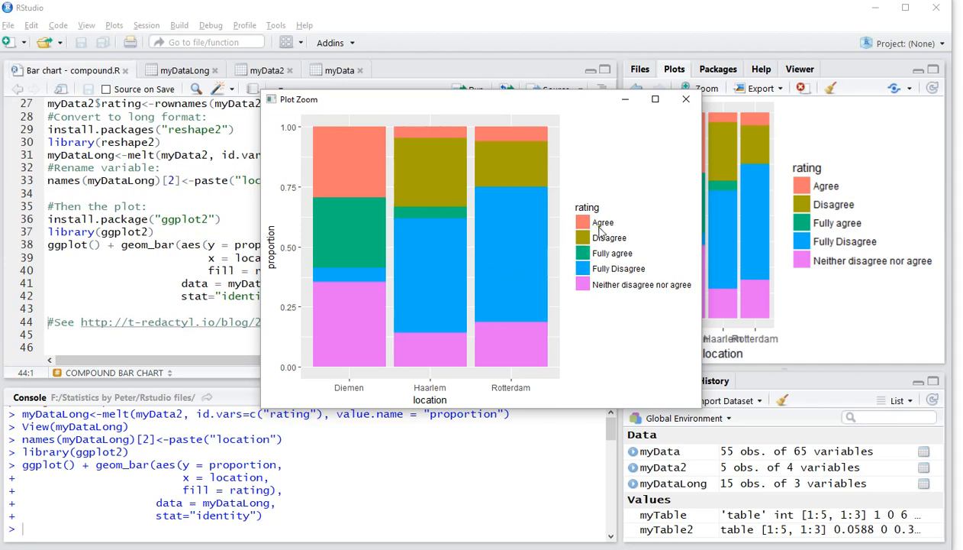
mouse_move(476, 403)
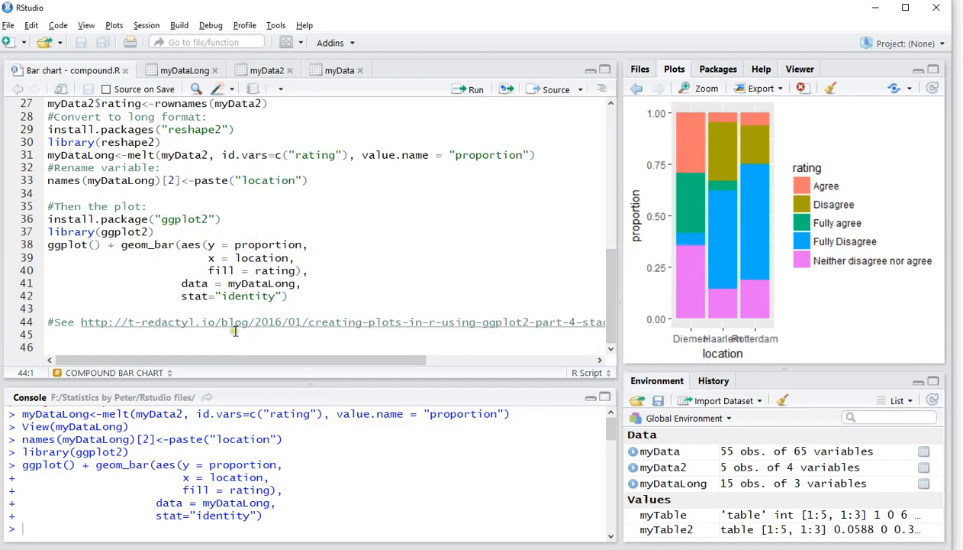
mouse_move(89, 324)
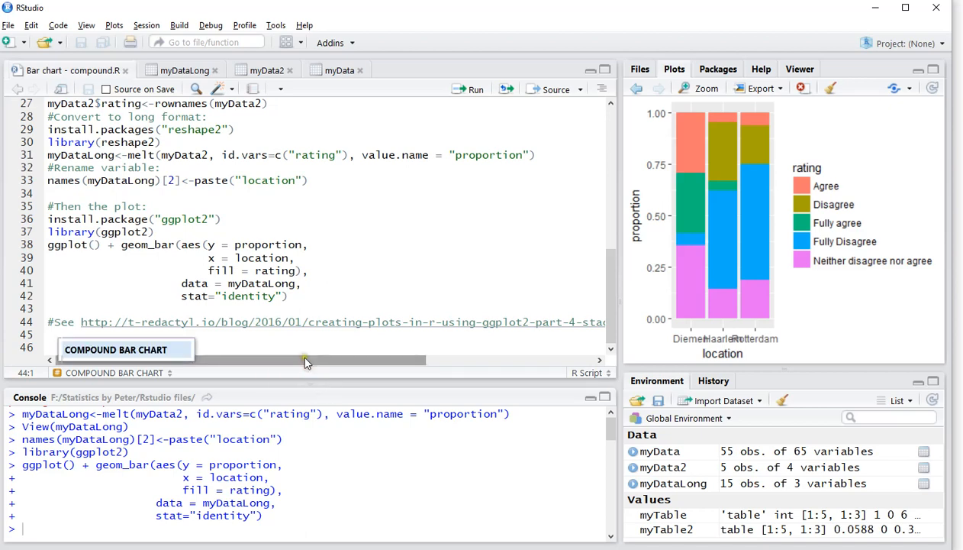
left_click_drag(305, 361, 488, 360)
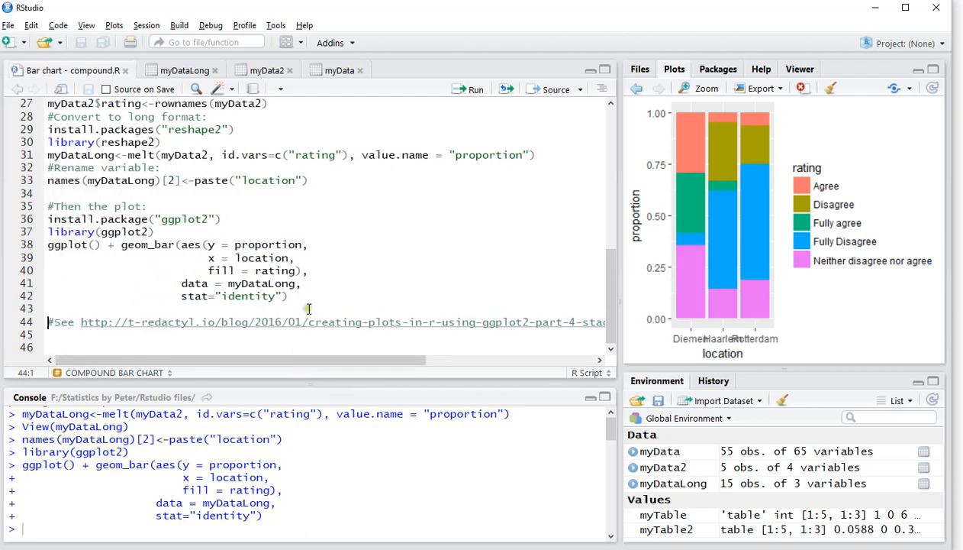
mouse_move(418, 261)
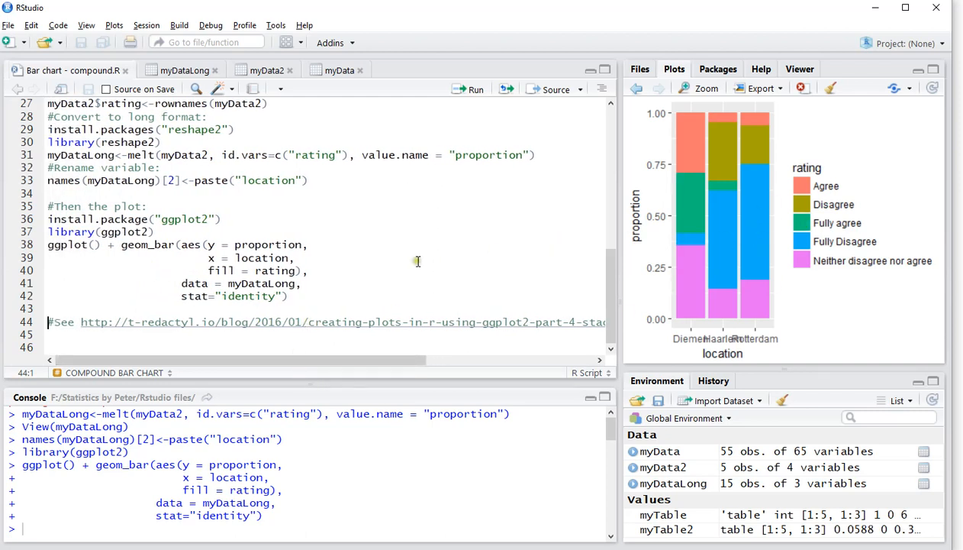